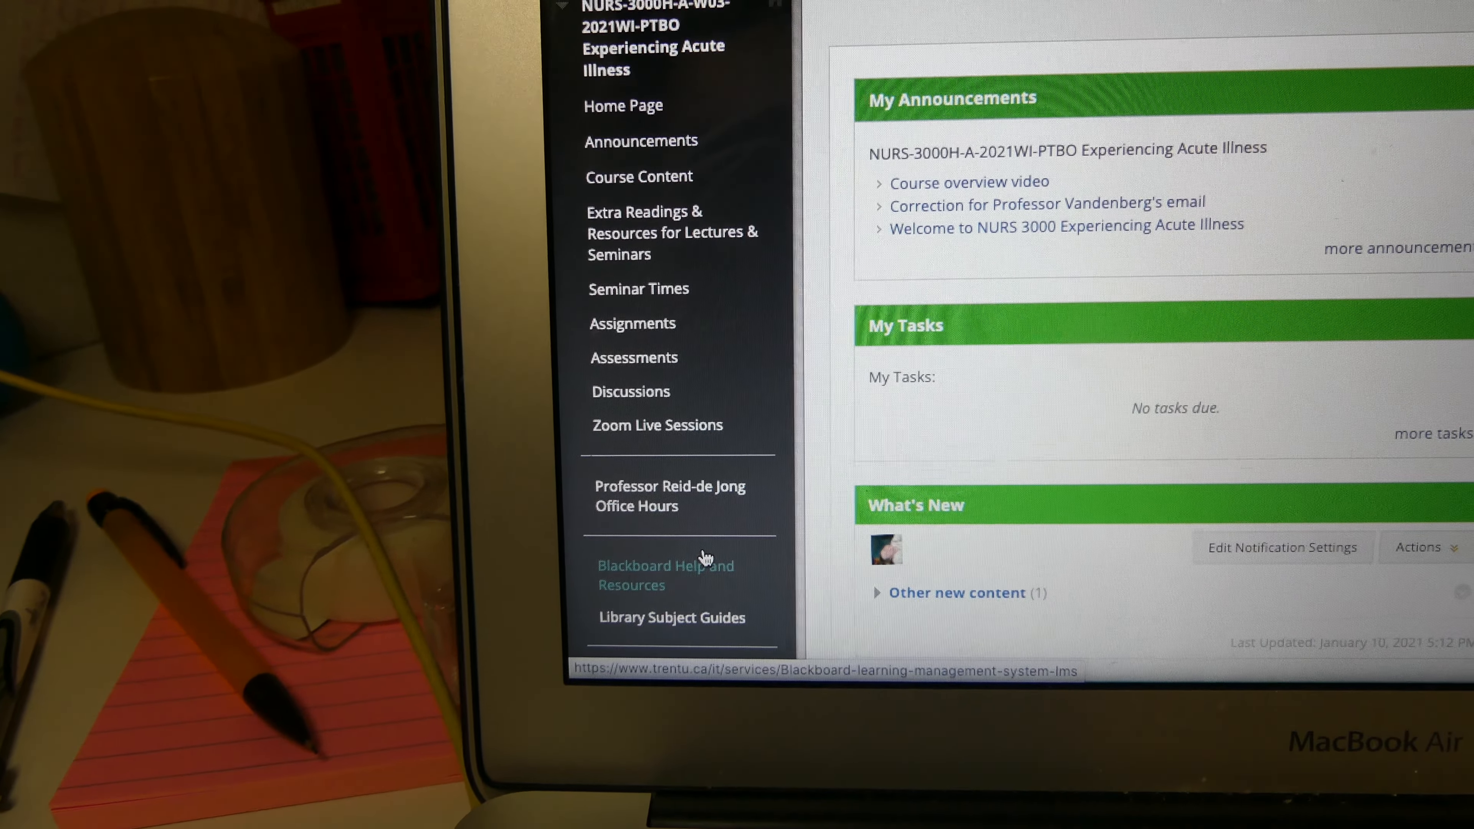
Show the NURS 3000 Course Content page listing the course outline and overview.
{"action": "left_click", "coordinate": [639, 176]}
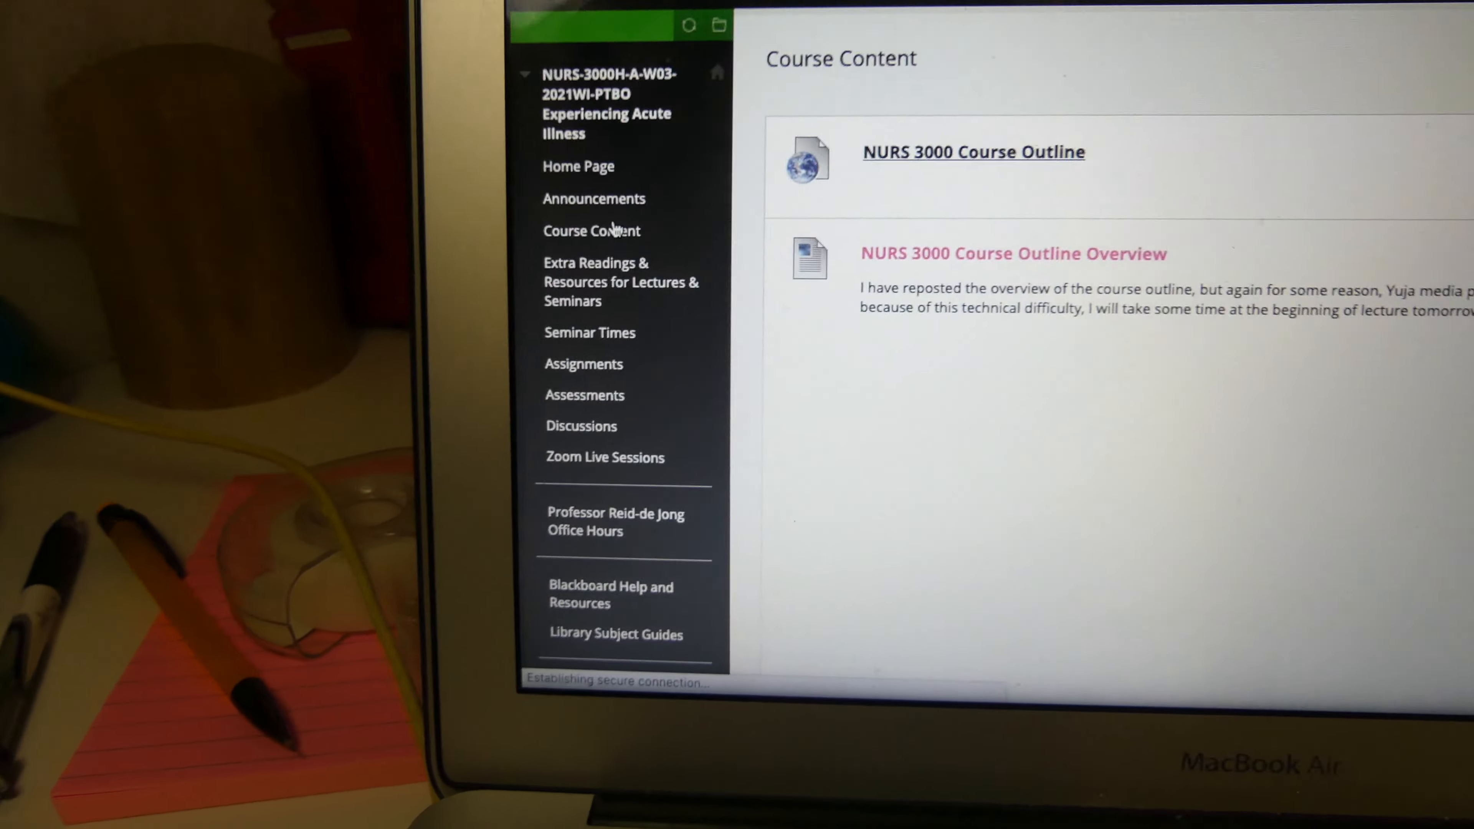